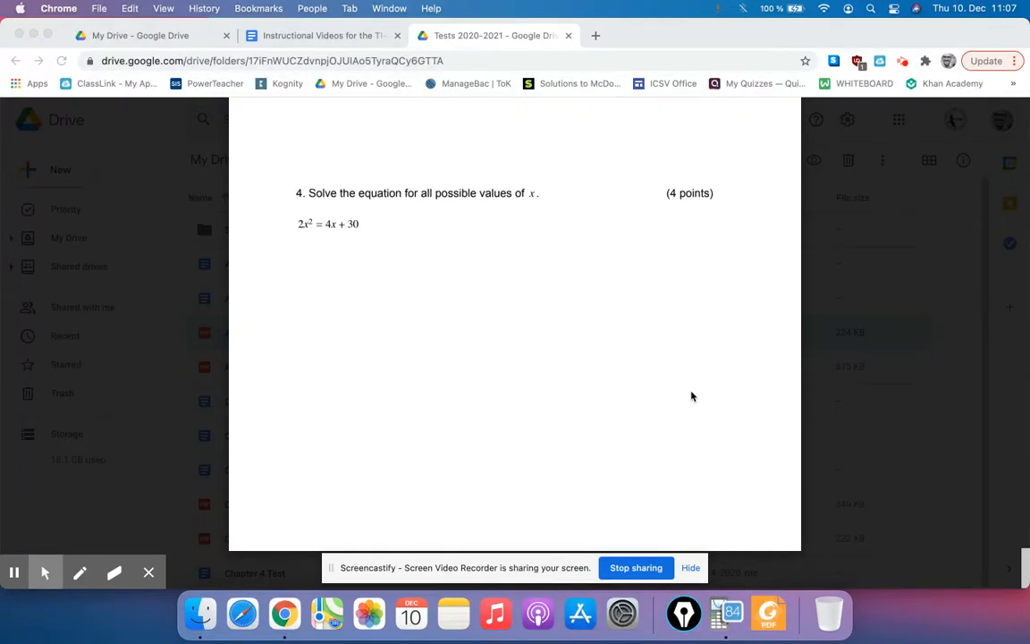
pyautogui.moveTo(345, 244)
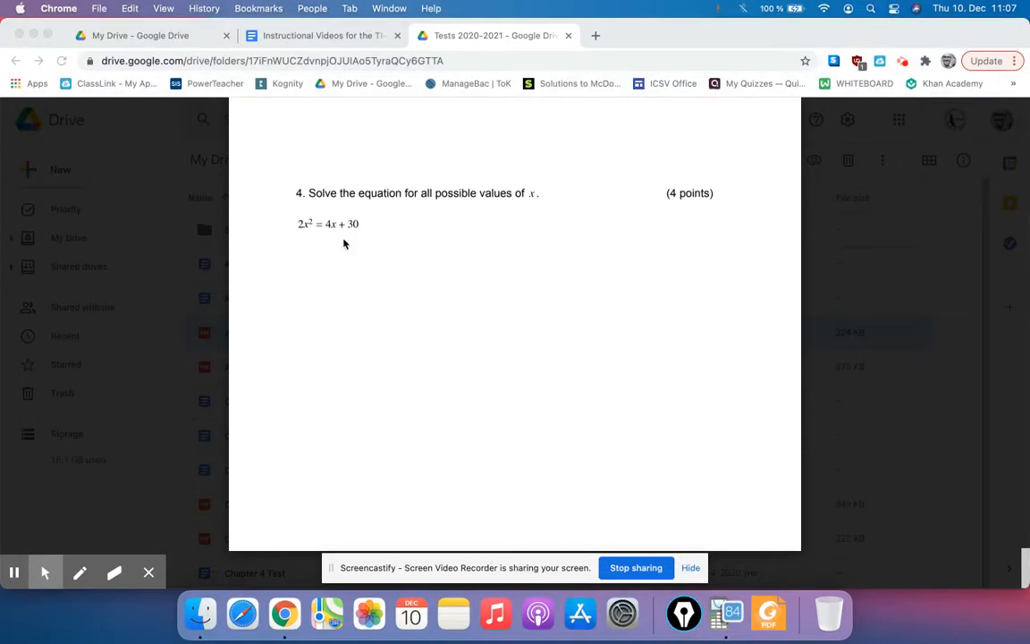
pyautogui.moveTo(317, 236)
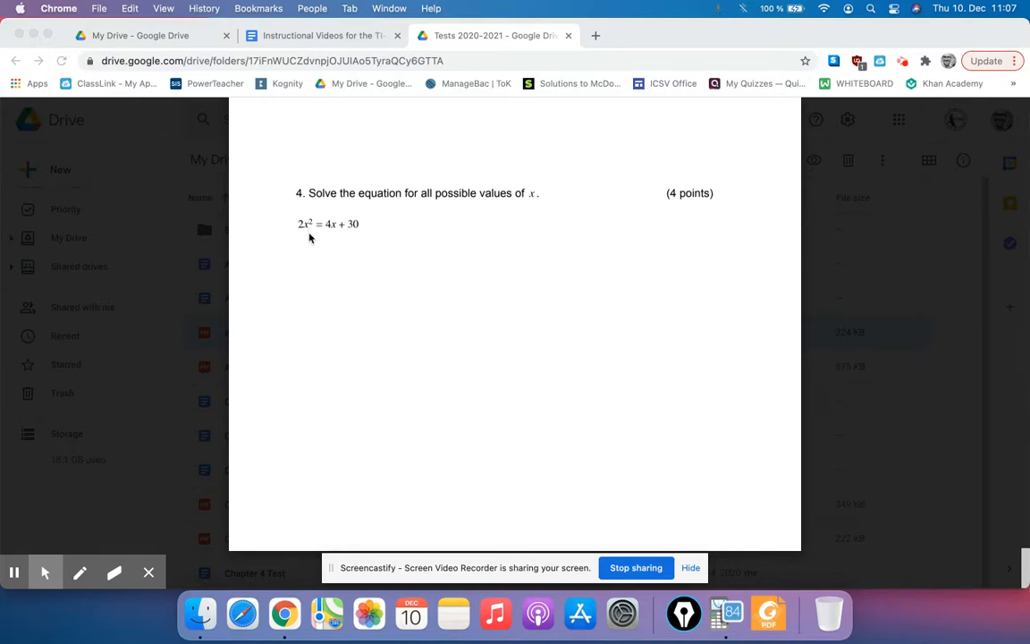
pyautogui.moveTo(331, 248)
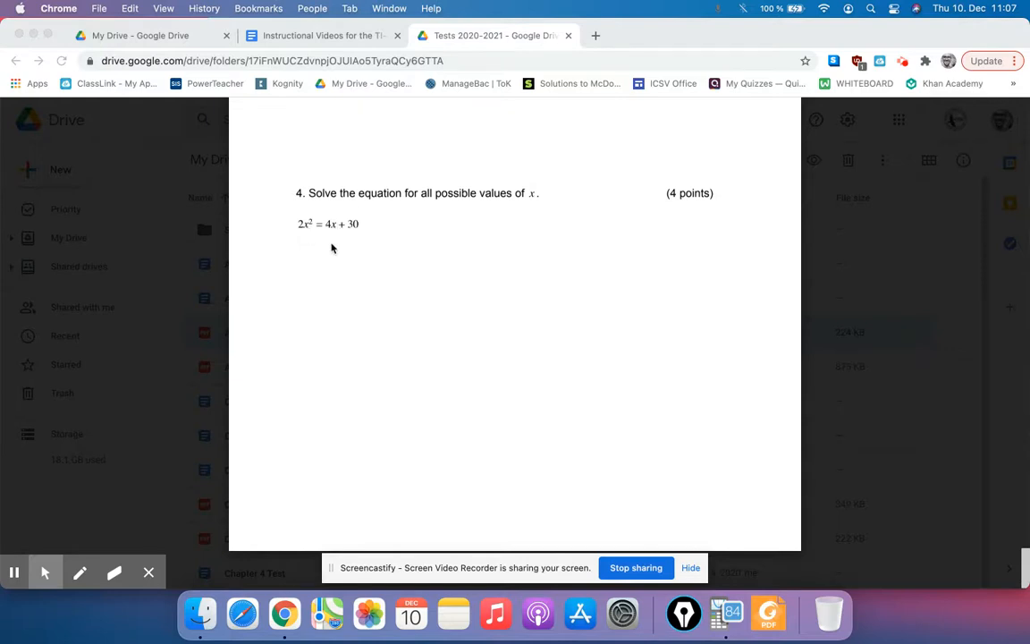
pyautogui.moveTo(306, 242)
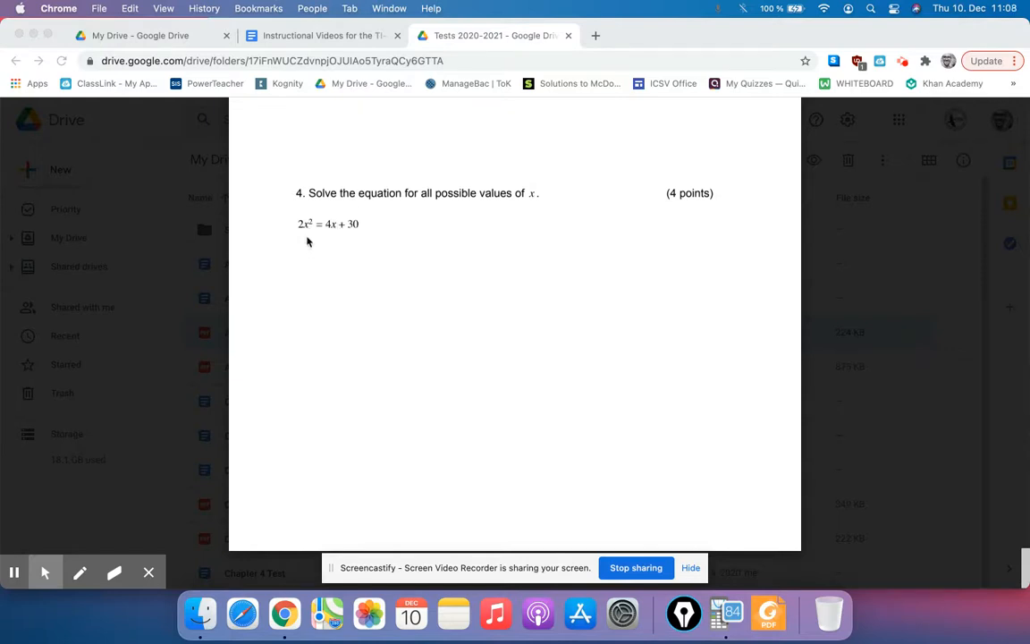
pyautogui.moveTo(354, 237)
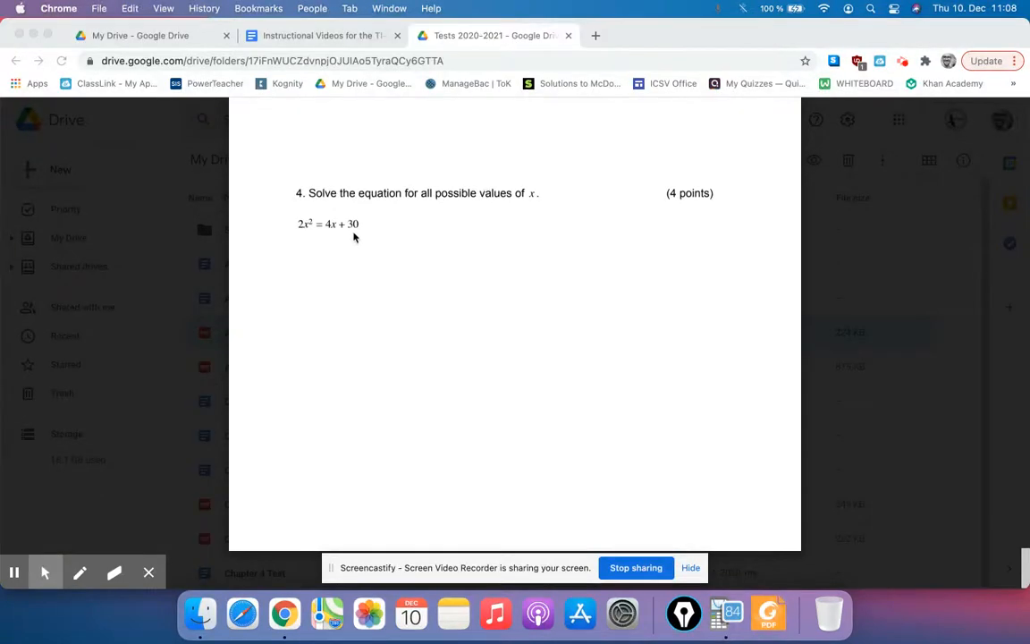
pyautogui.moveTo(547, 366)
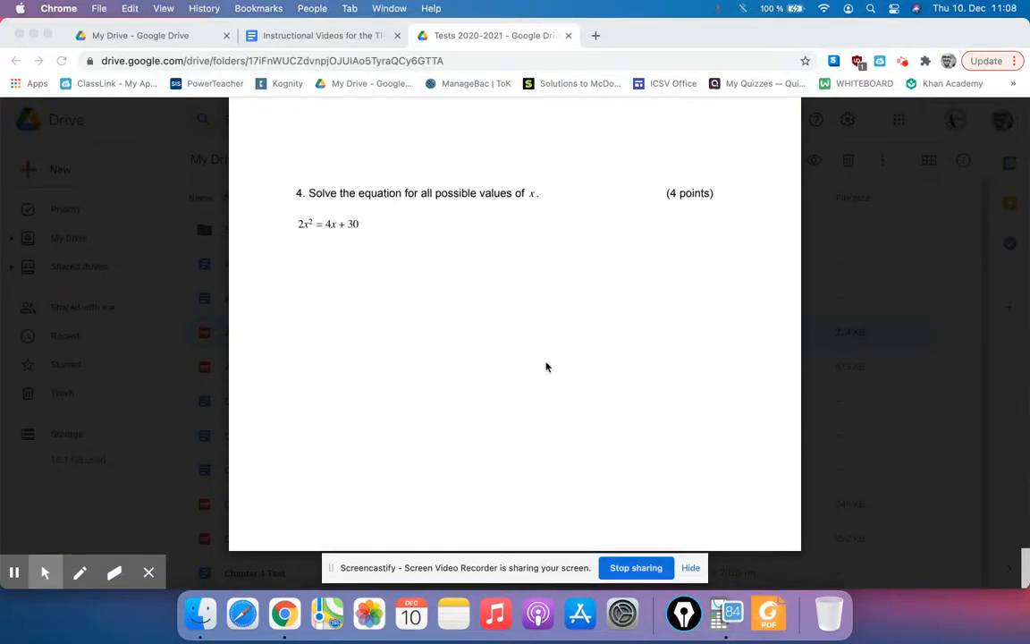
pyautogui.moveTo(311, 229)
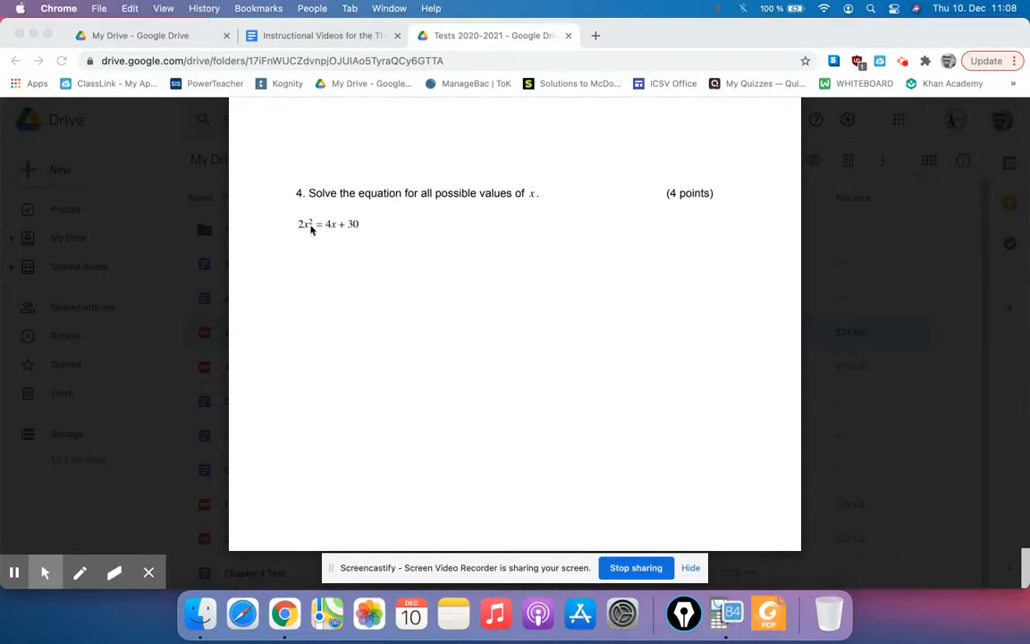
pyautogui.moveTo(330, 234)
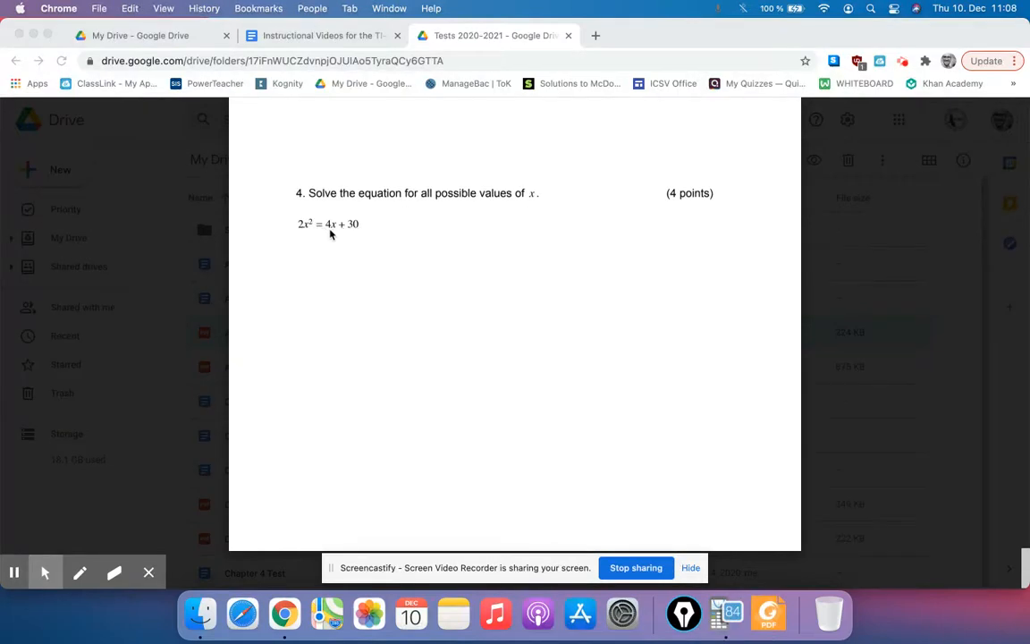
pyautogui.moveTo(441, 333)
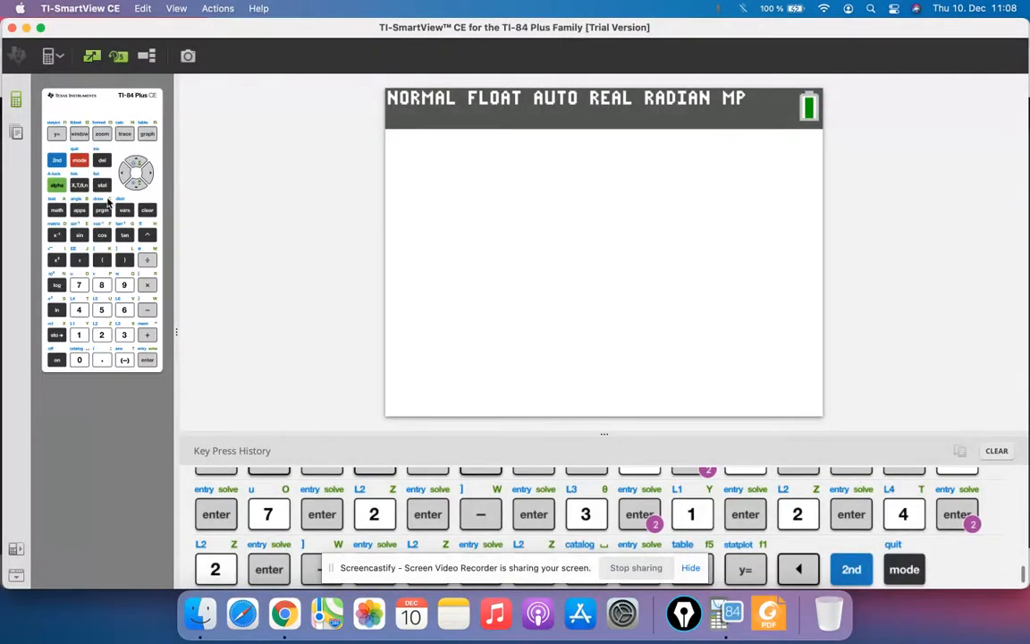
# Launch PlySmlt2's Polynomial Root Finder with order 2 and reach coefficient entry
pyautogui.click(79, 210)
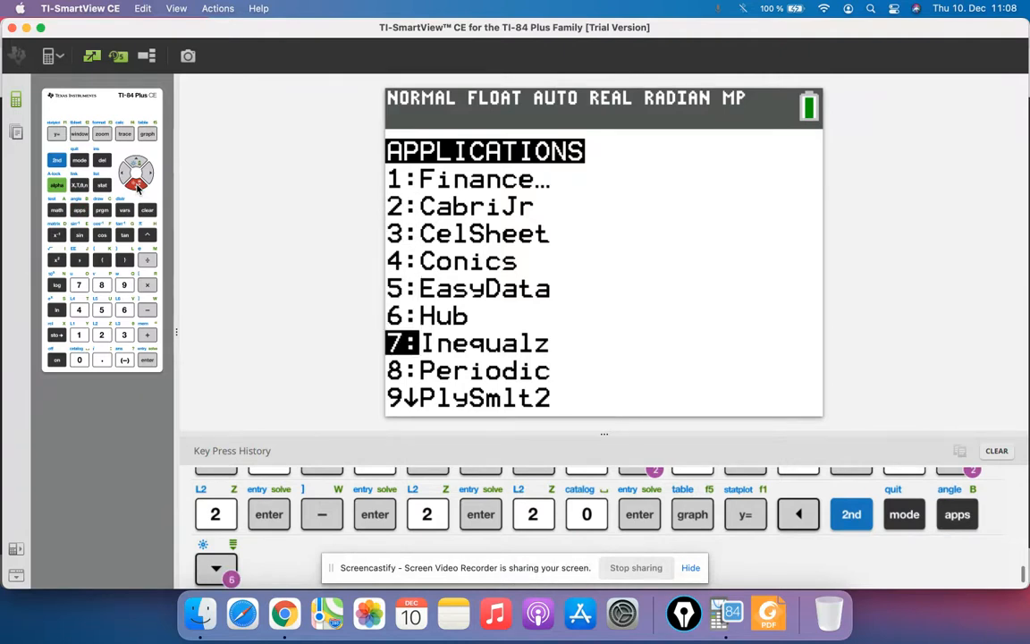
pyautogui.click(146, 359)
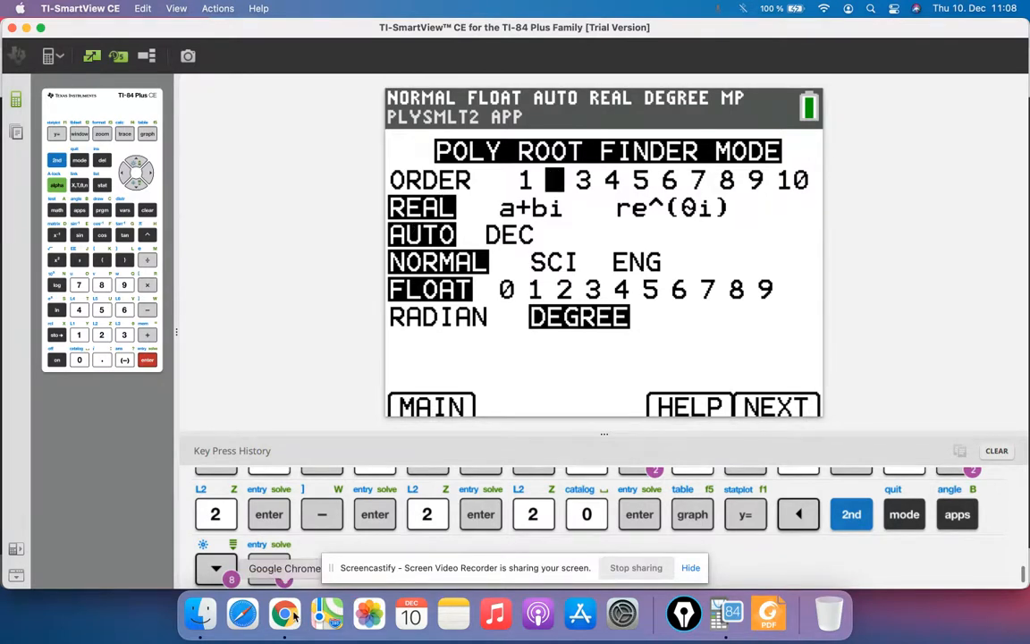
pyautogui.click(285, 613)
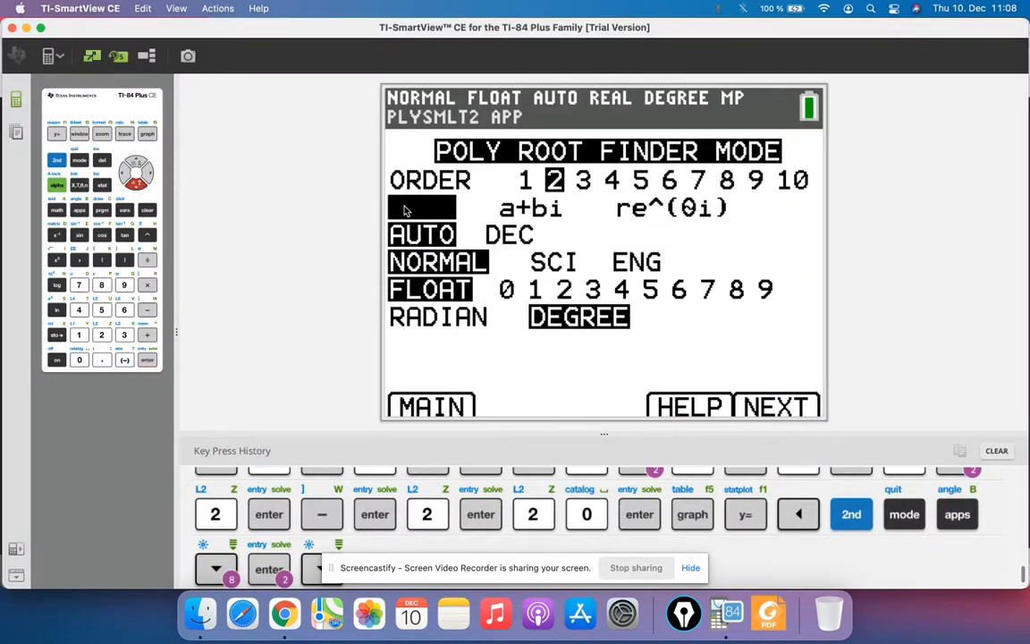
pyautogui.click(420, 207)
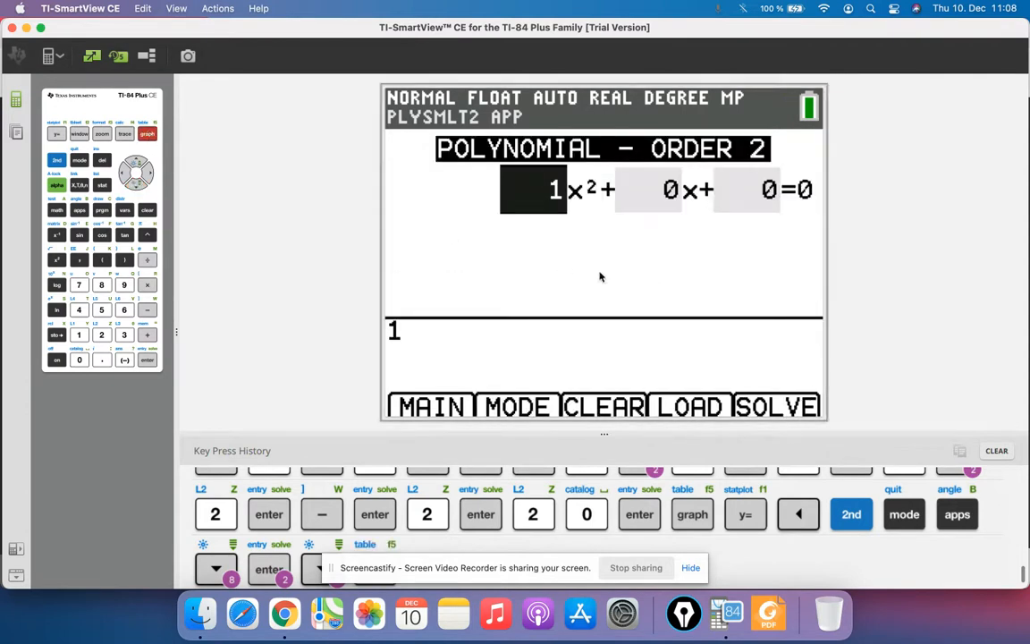
pyautogui.moveTo(544, 269)
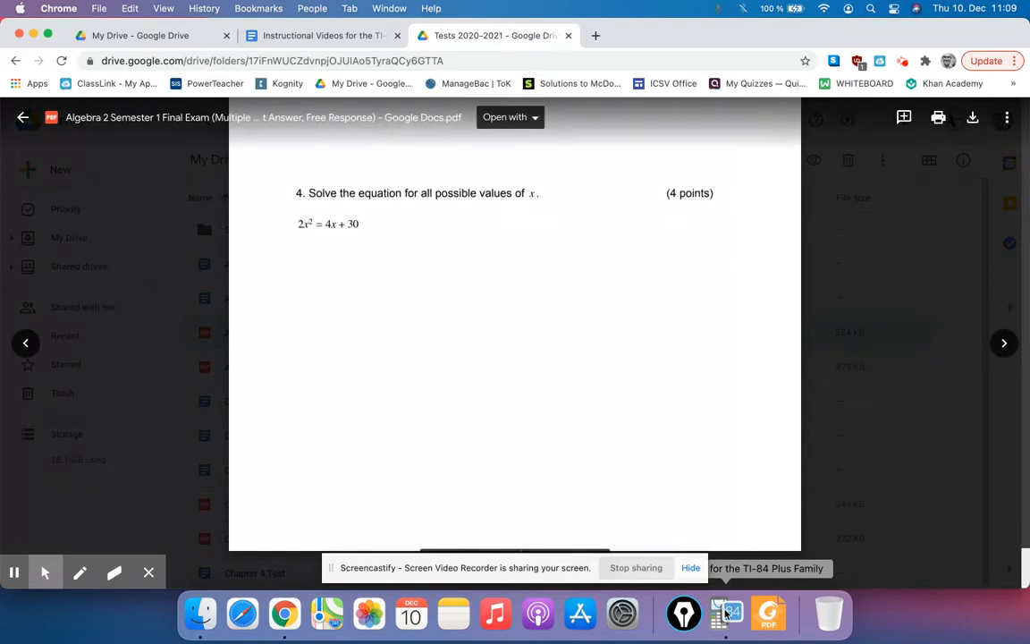
pyautogui.click(726, 614)
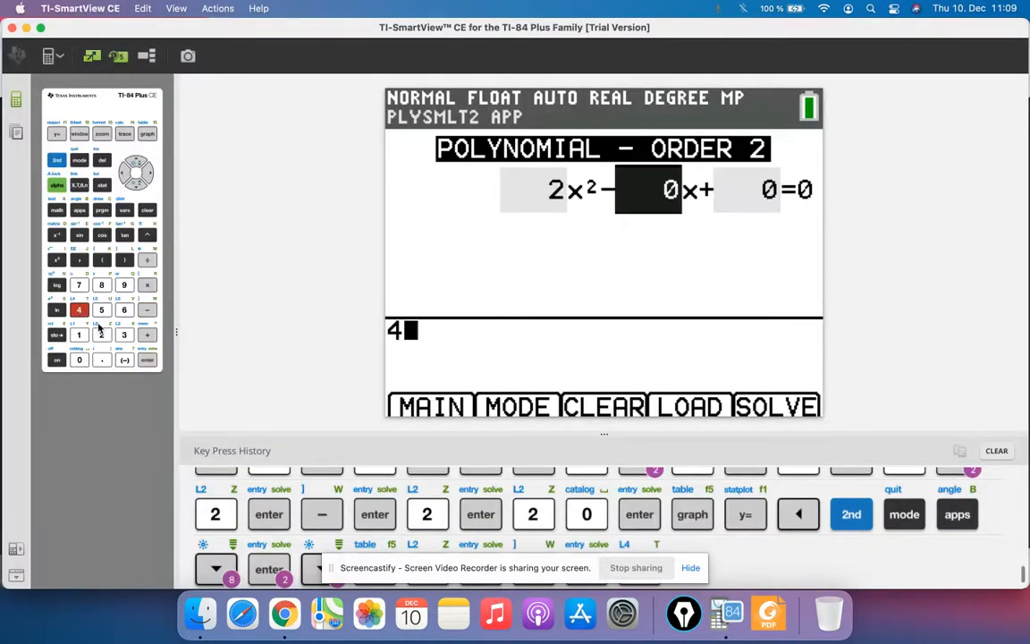
# Enter −4 for x and −30 for the constant term
pyautogui.click(147, 359)
pyautogui.write('30')
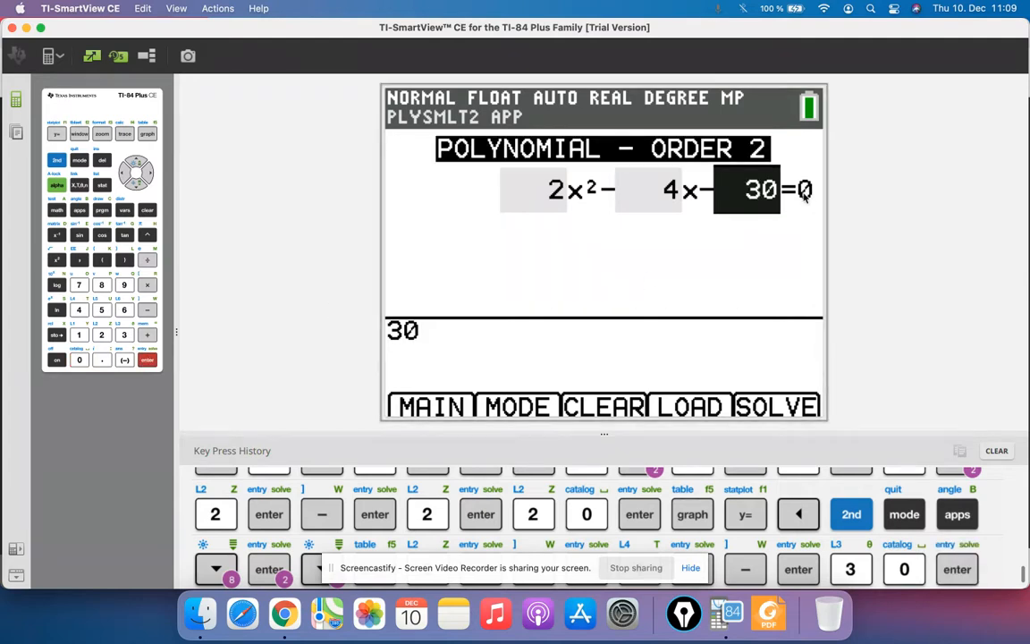
pyautogui.moveTo(314, 362)
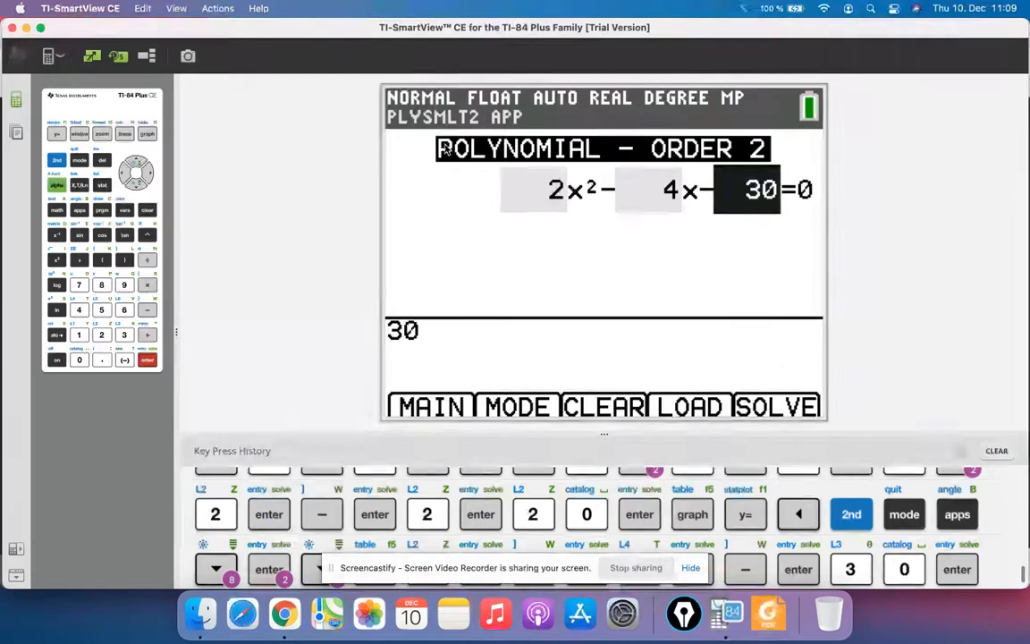
# Solve the quadratic (x = −3, 5), then return to the root finder mode screen
pyautogui.click(778, 406)
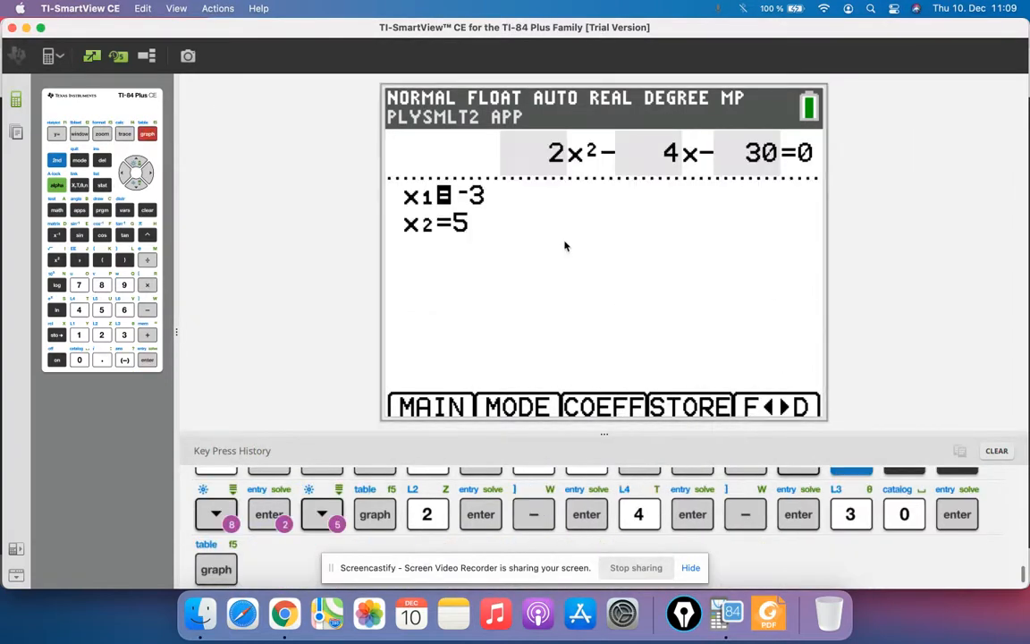
pyautogui.moveTo(486, 284)
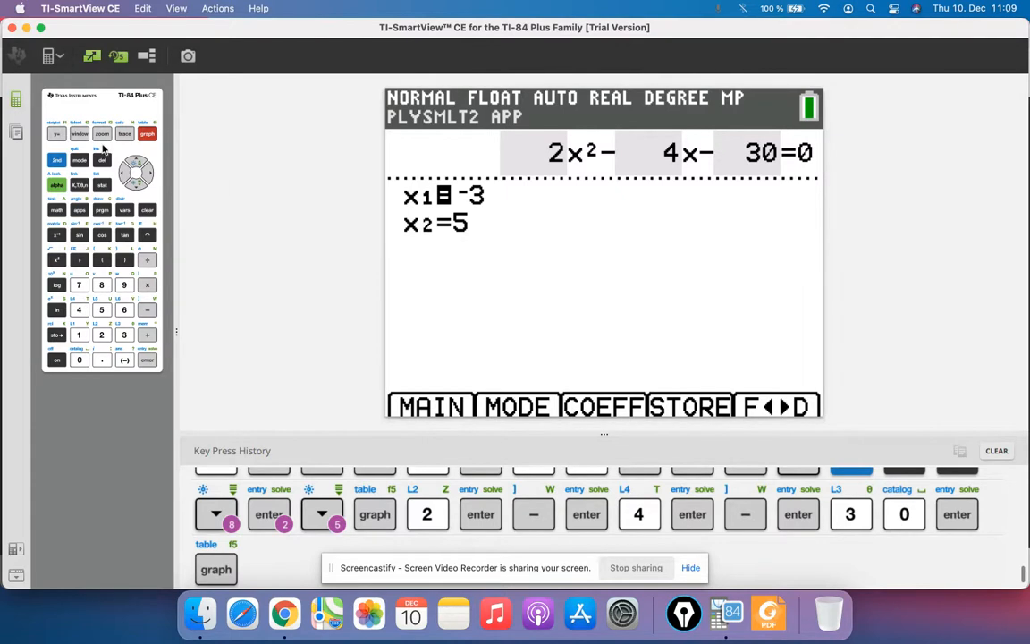
pyautogui.moveTo(62, 148)
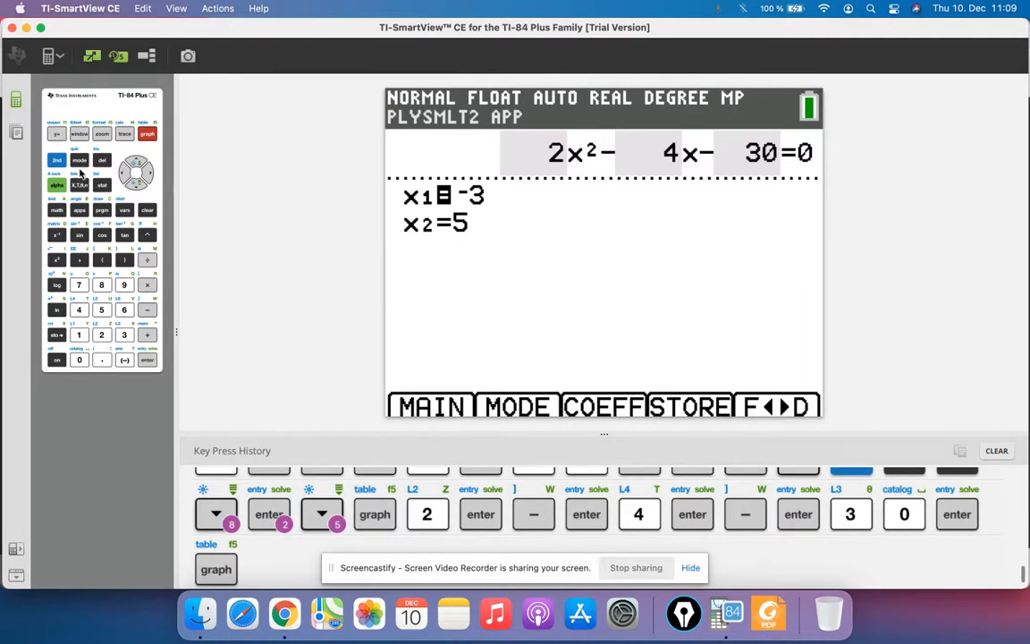
pyautogui.click(58, 133)
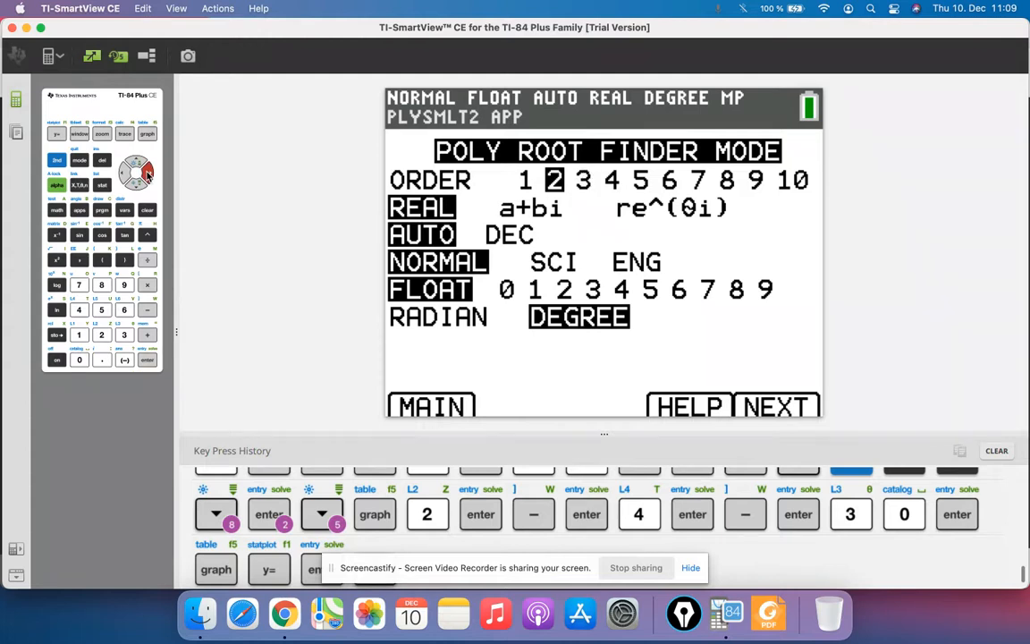
pyautogui.moveTo(152, 364)
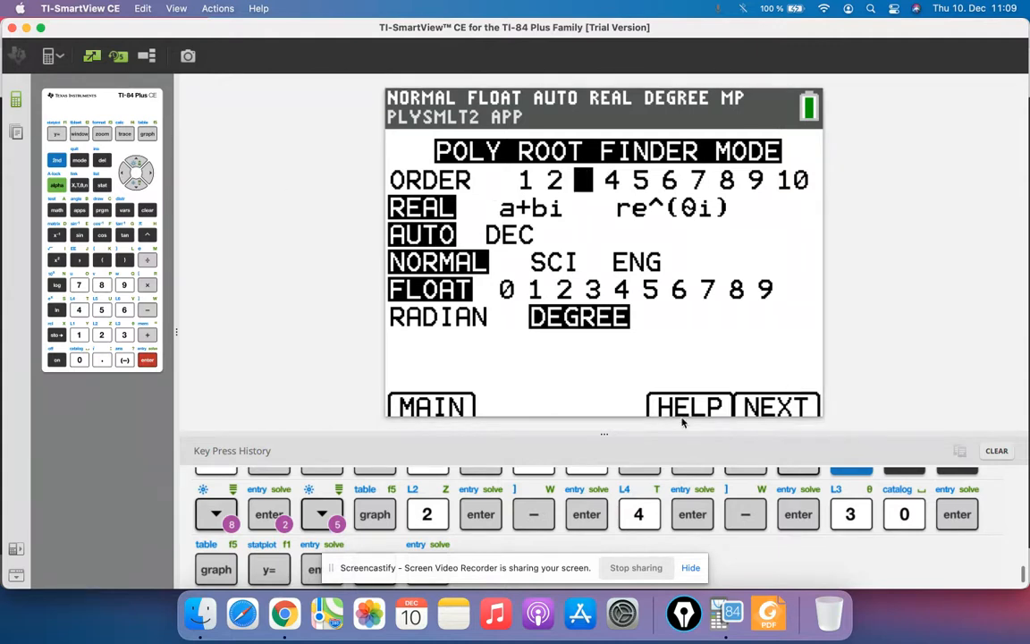
# Switch to order 3 and open the blank cubic entry screen
pyautogui.click(776, 406)
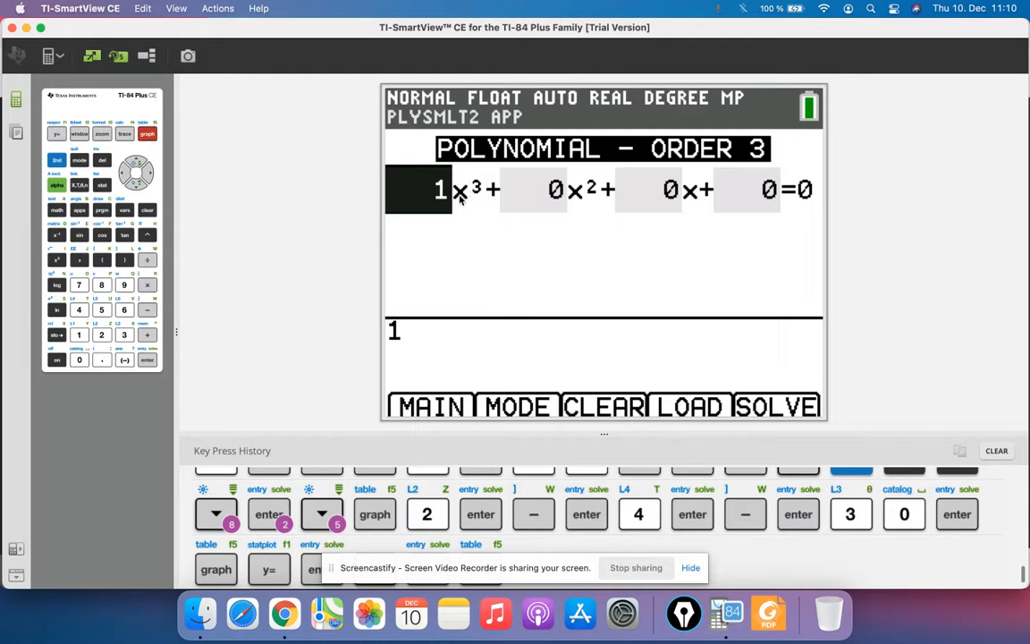
pyautogui.moveTo(348, 249)
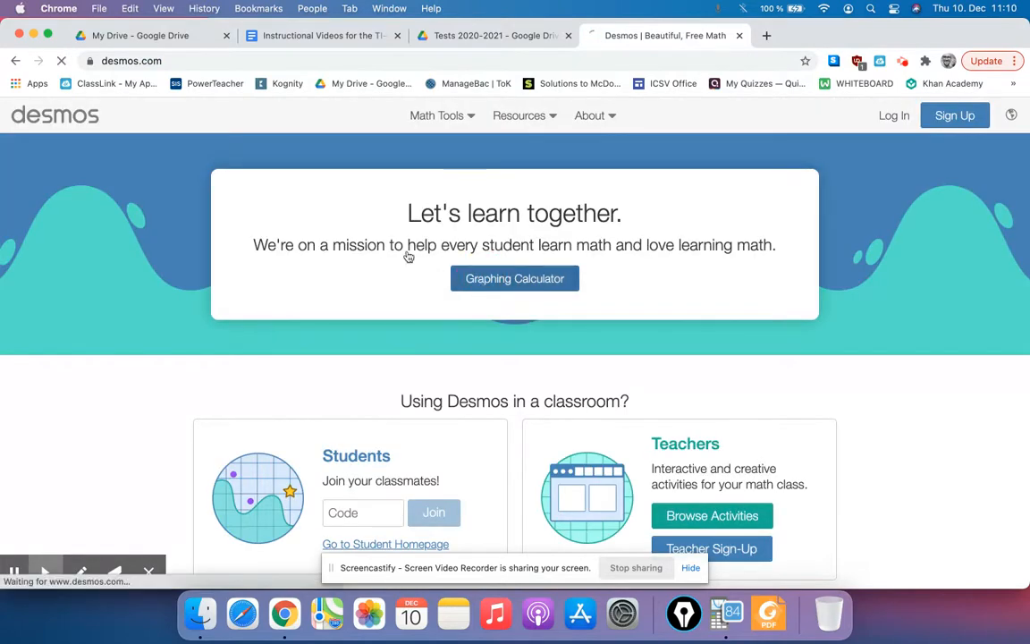
# Graph y=x^3+2x^2+9 in a new Desmos calculator and pan to view the curve
pyautogui.click(514, 277)
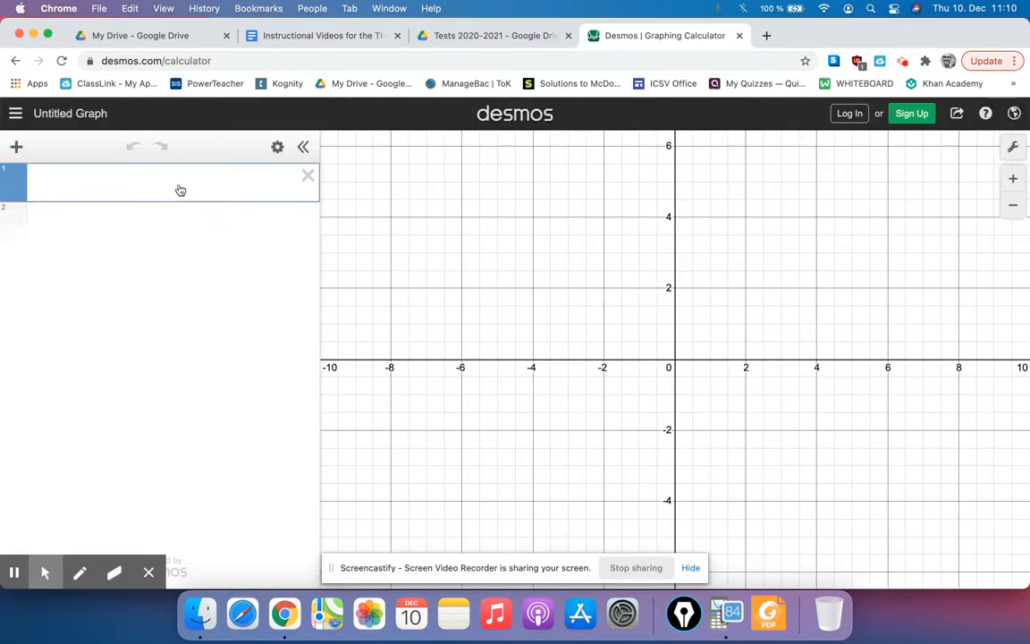
pyautogui.write('y=x^3')
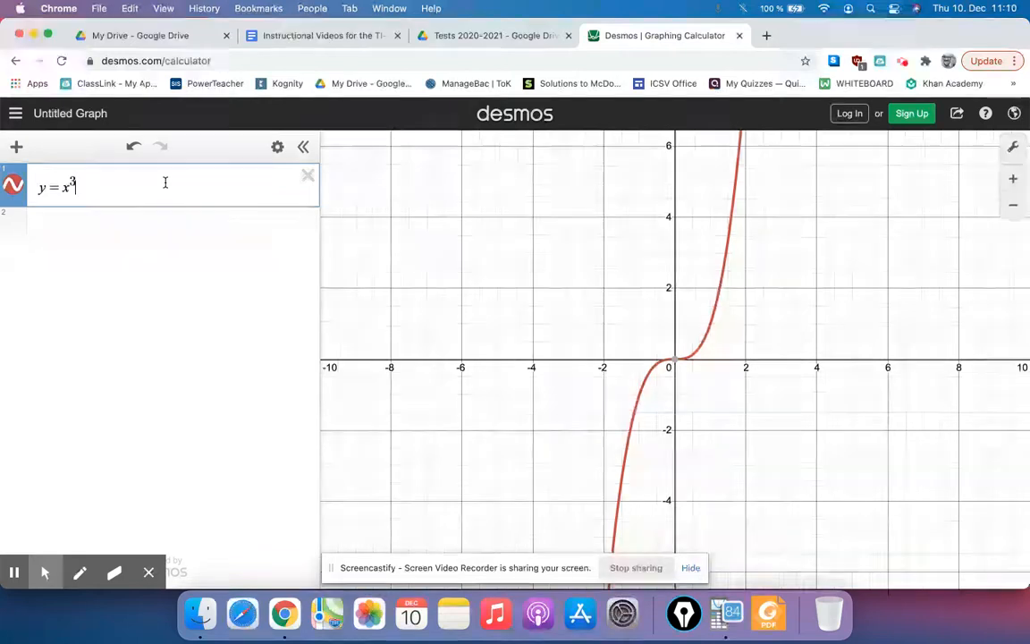
pyautogui.write('+2x^2')
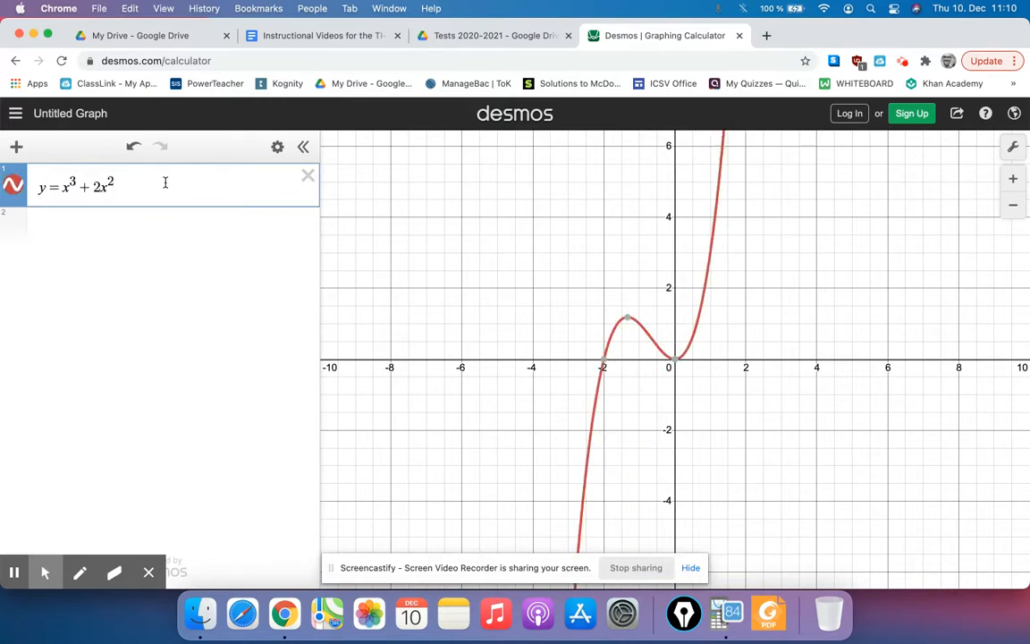
pyautogui.write('+ 9')
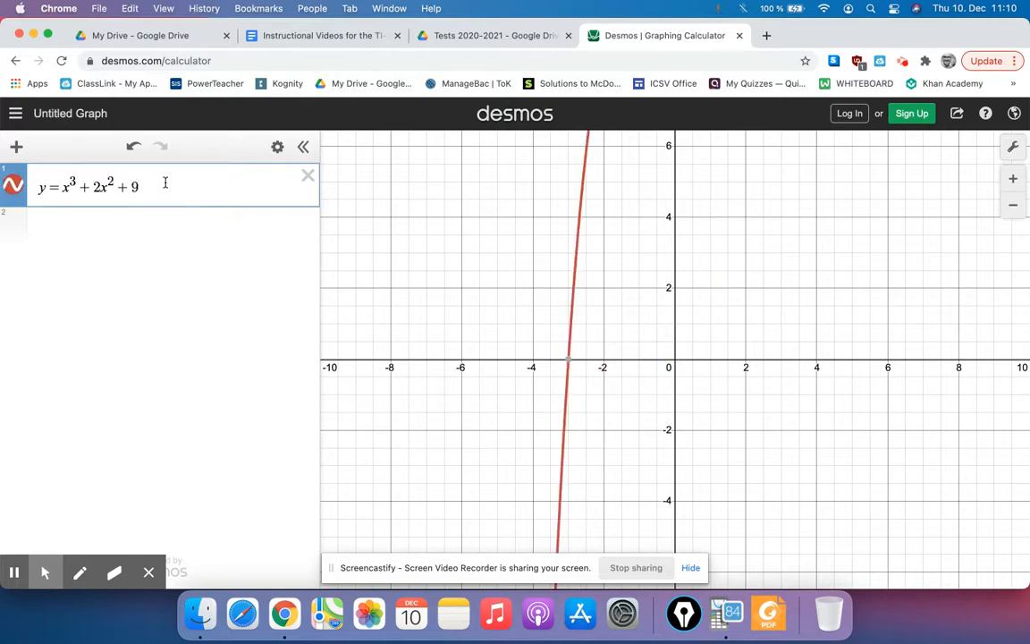
pyautogui.moveTo(465, 188)
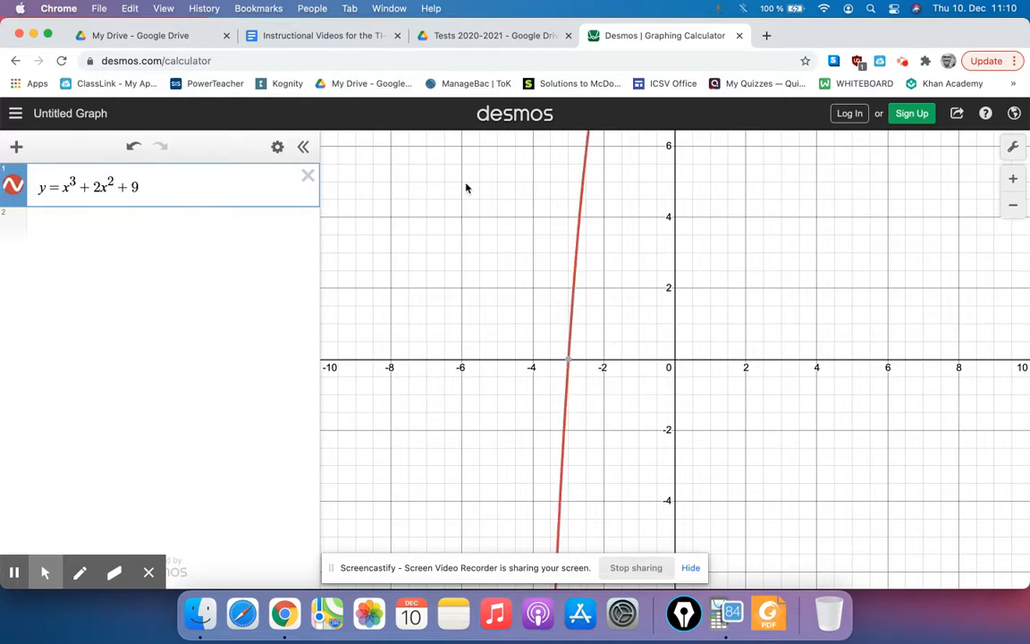
pyautogui.moveTo(684, 286)
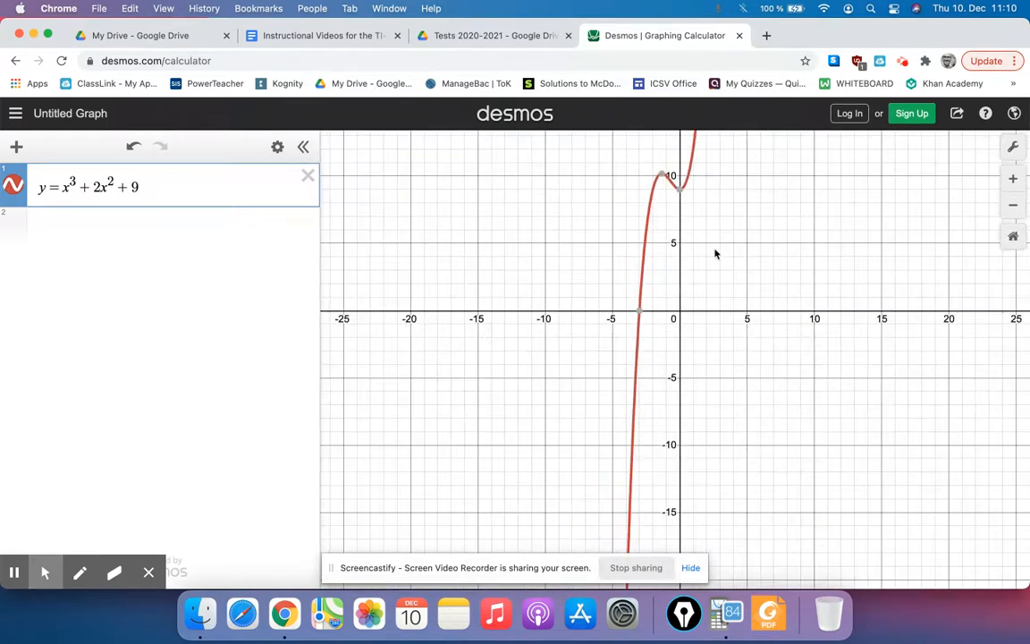
pyautogui.moveTo(715, 254); pyautogui.dragTo(547, 395)
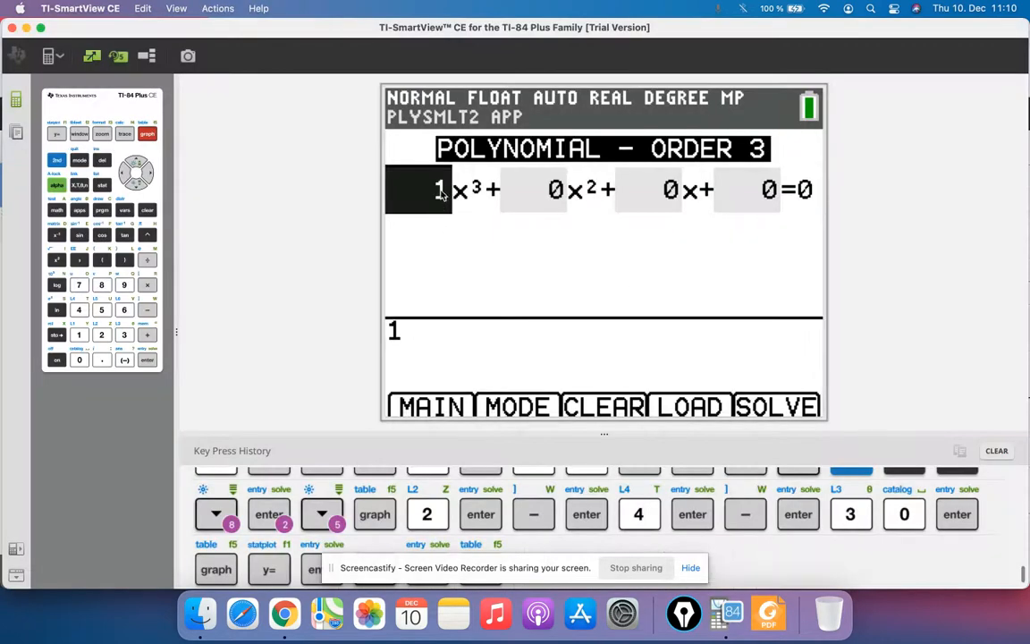
# Enter coefficients 1, 2, 0, 9, solve for x = −3, and check Desmos
pyautogui.click(147, 359)
pyautogui.write('2')
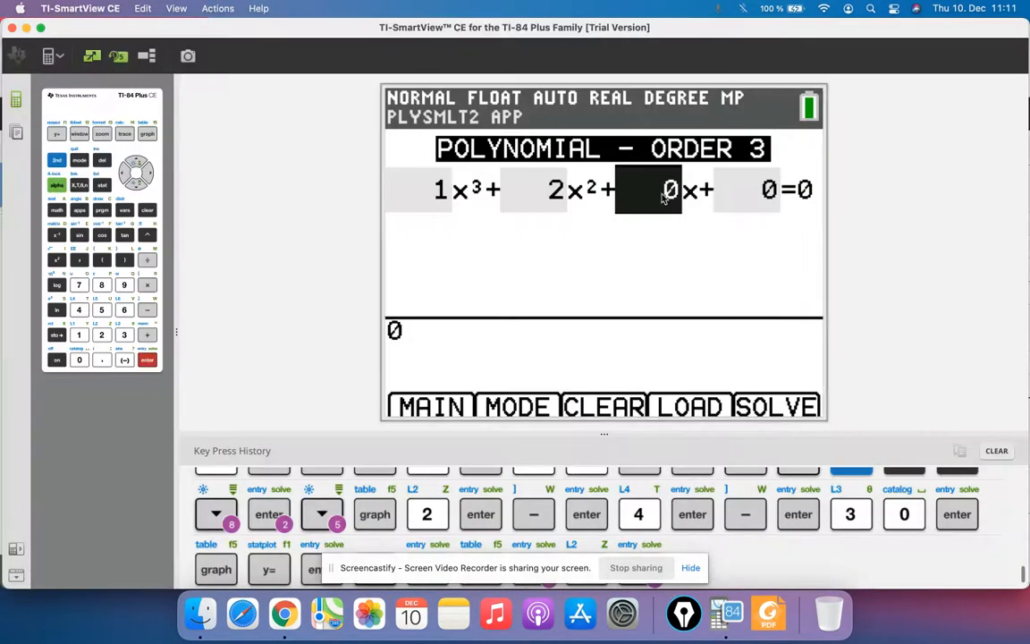
pyautogui.click(147, 360)
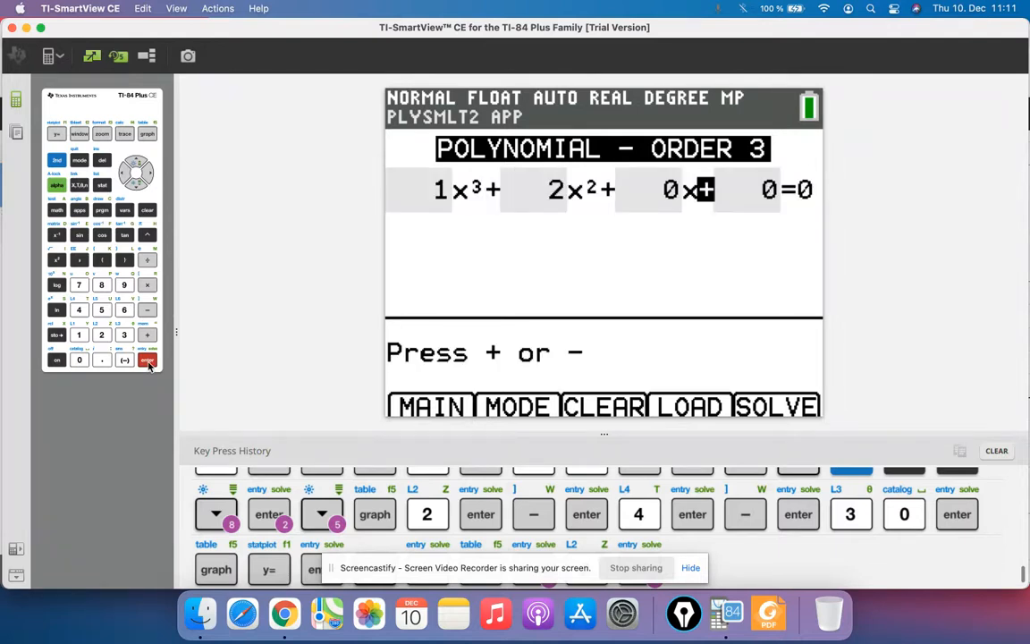
pyautogui.click(124, 285)
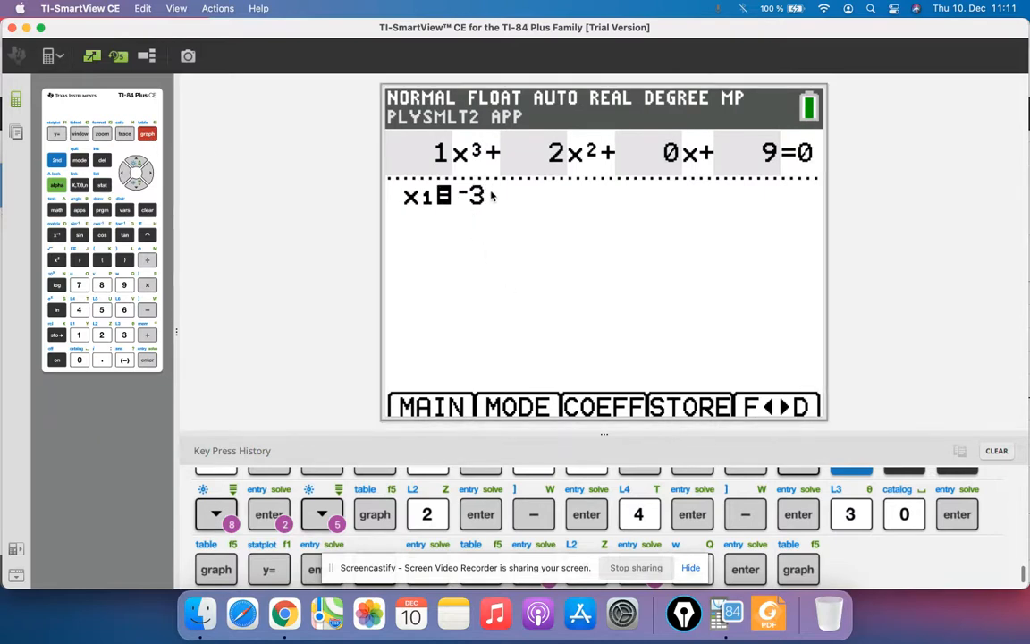
pyautogui.moveTo(284, 614)
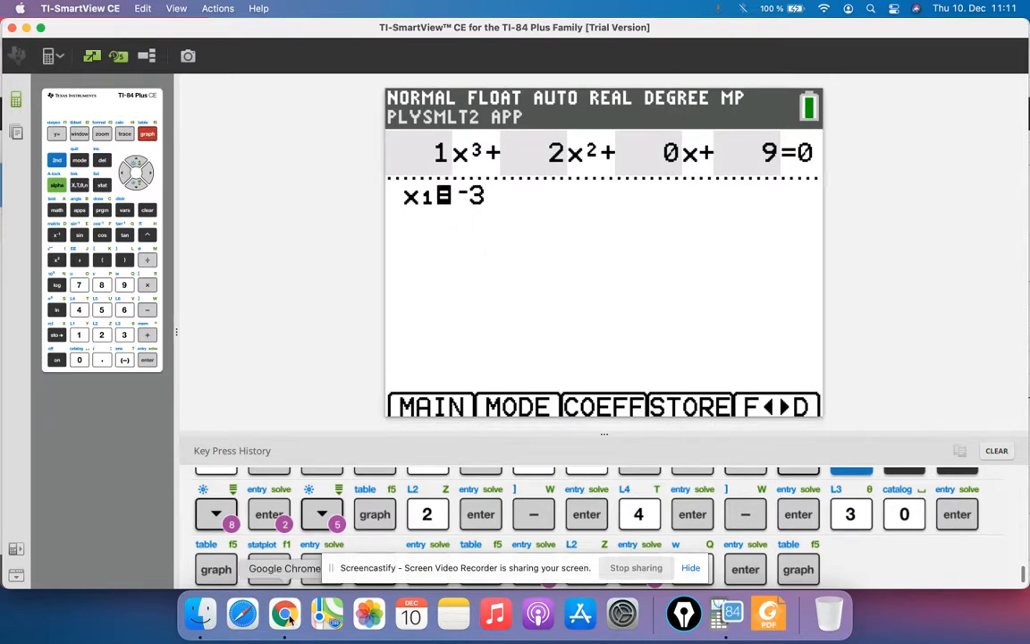
pyautogui.click(284, 613)
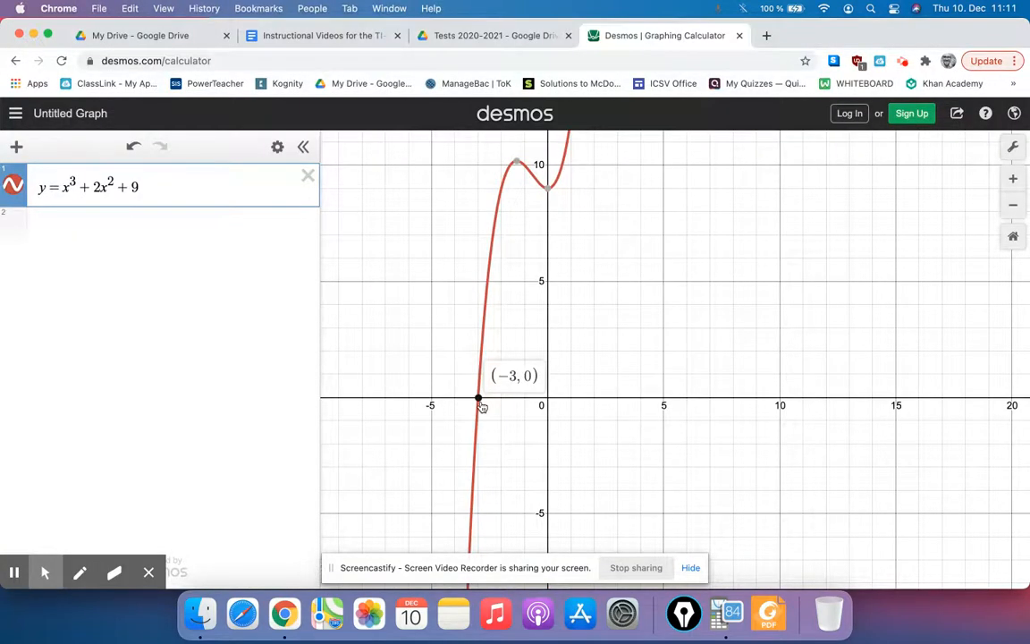